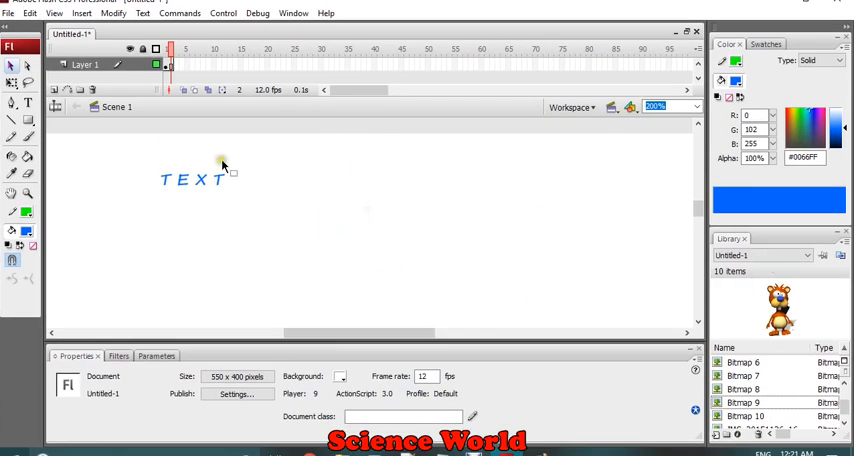
Break the word TEXT apart, move the letter E away, and add a text box reading 'asdasdasdasd'
{"action": "left_click", "coordinate": [198, 180]}
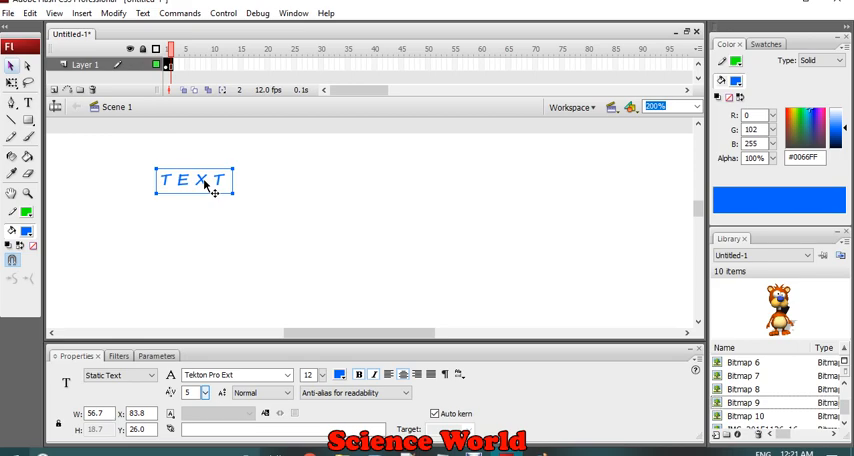
{"action": "mouse_move", "coordinate": [208, 190]}
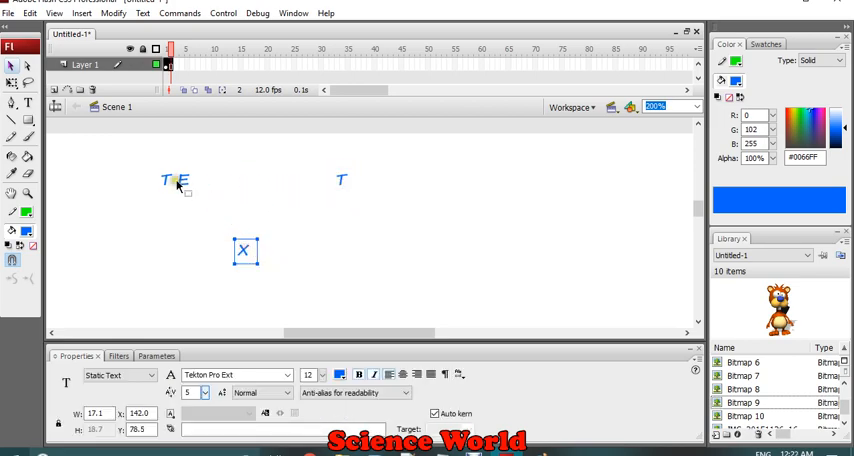
{"action": "left_click_drag", "start_coordinate": [180, 182], "coordinate": [220, 164]}
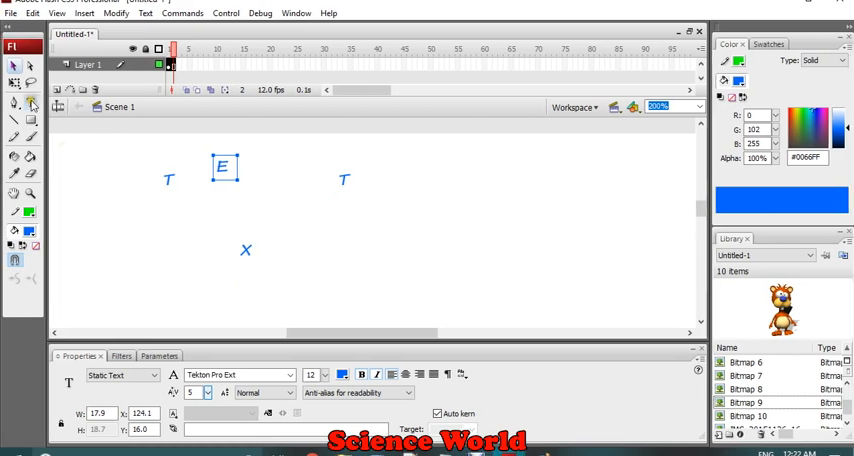
{"action": "left_click", "coordinate": [440, 212]}
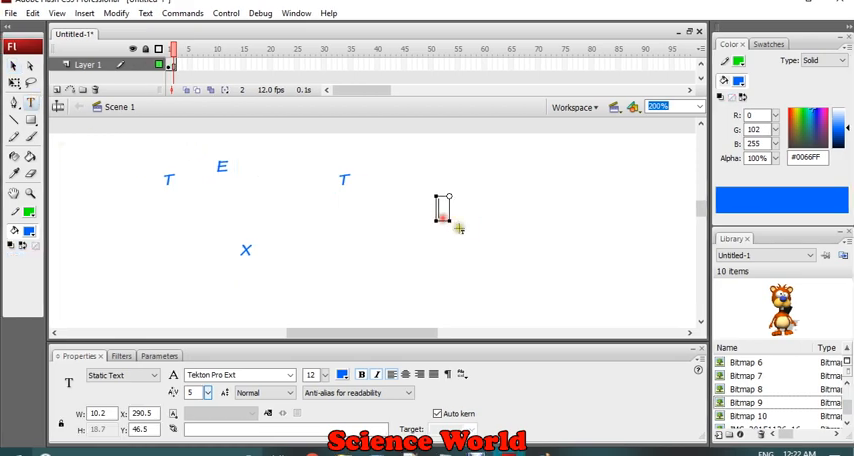
{"action": "type", "text": "asdasdasdasd"}
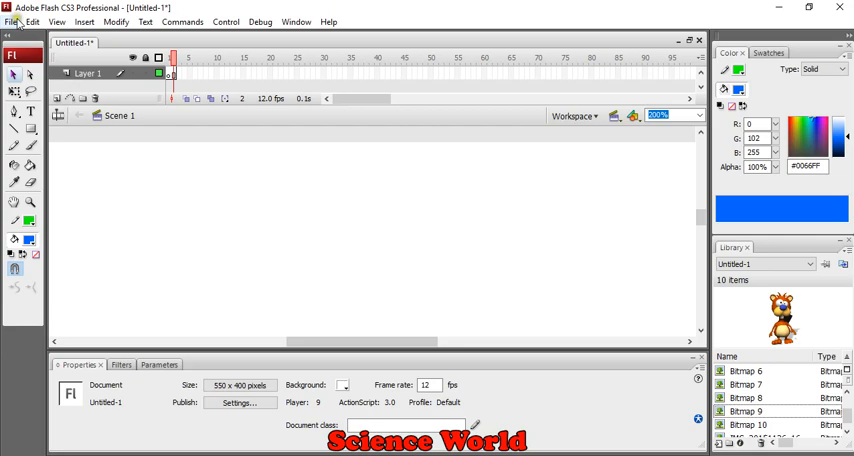
Import the bishop_wapday.com chess piece image from the ANIMATION folder onto the stage
{"action": "left_click", "coordinate": [12, 22]}
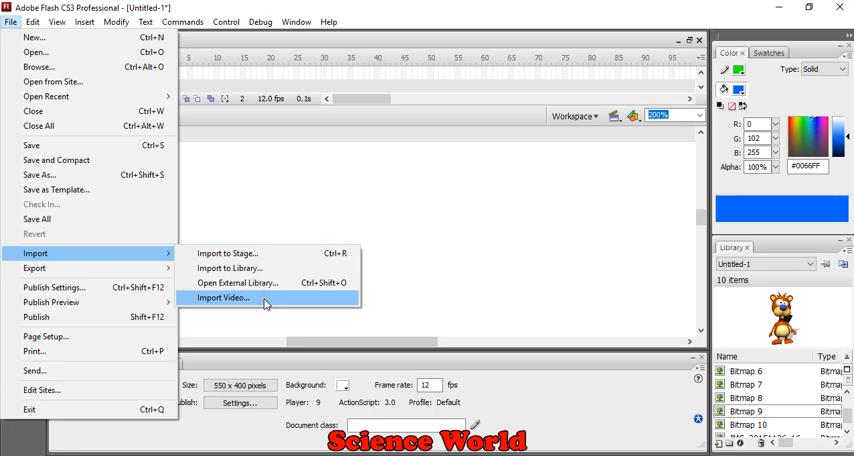
{"action": "mouse_move", "coordinate": [234, 256]}
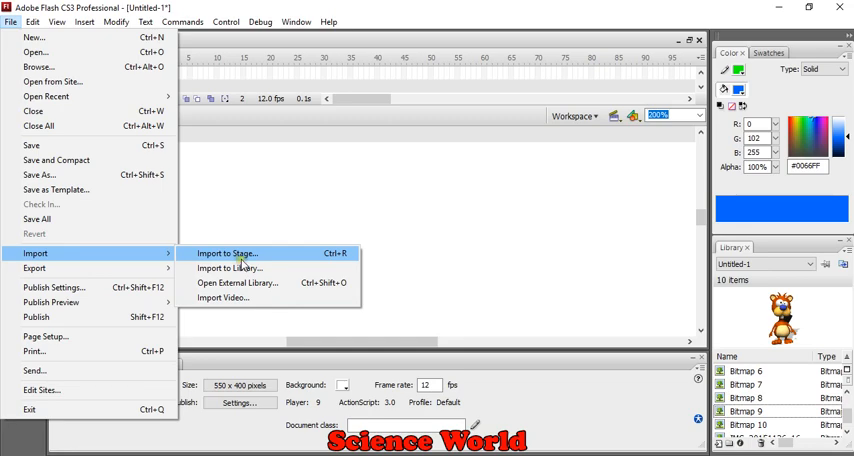
{"action": "left_click", "coordinate": [244, 254]}
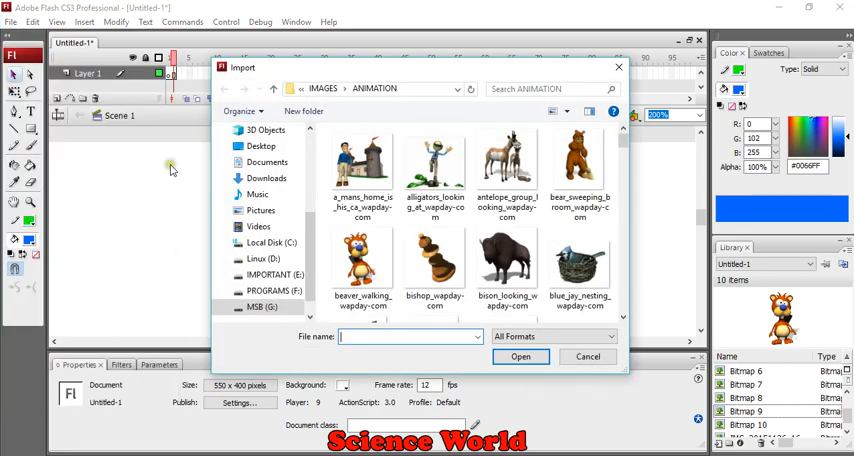
{"action": "left_click", "coordinate": [424, 270]}
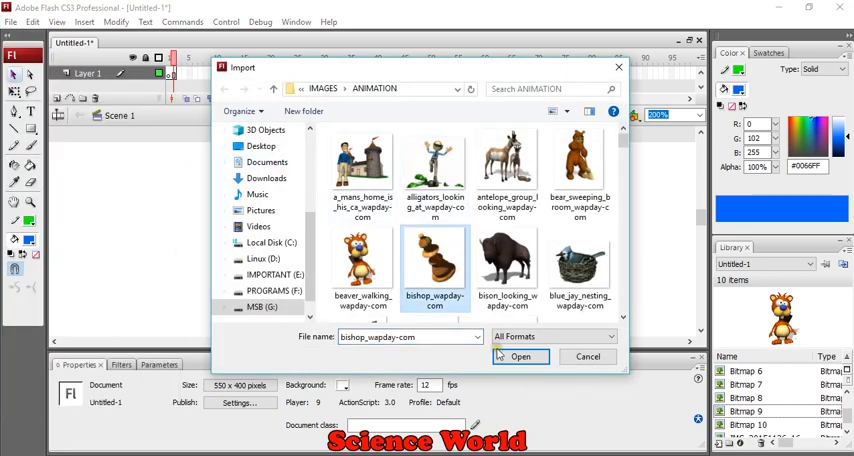
{"action": "left_click", "coordinate": [522, 356]}
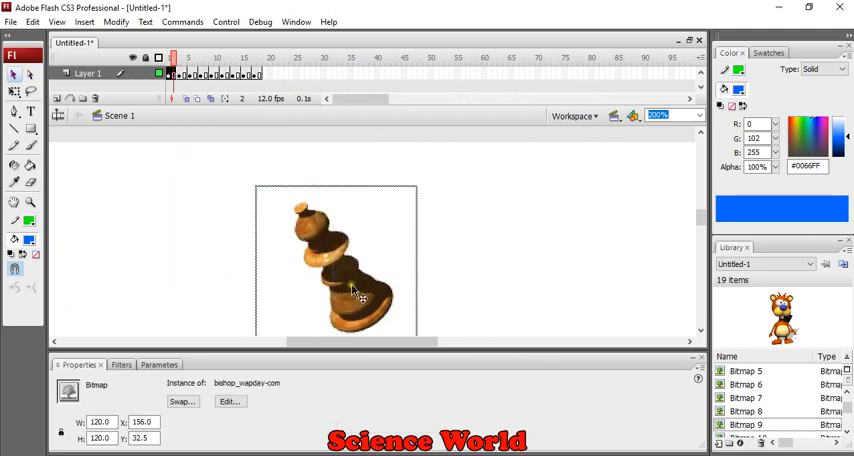
Move the bishop bitmap toward the top left of the stage
{"action": "left_click_drag", "start_coordinate": [356, 290], "coordinate": [244, 230]}
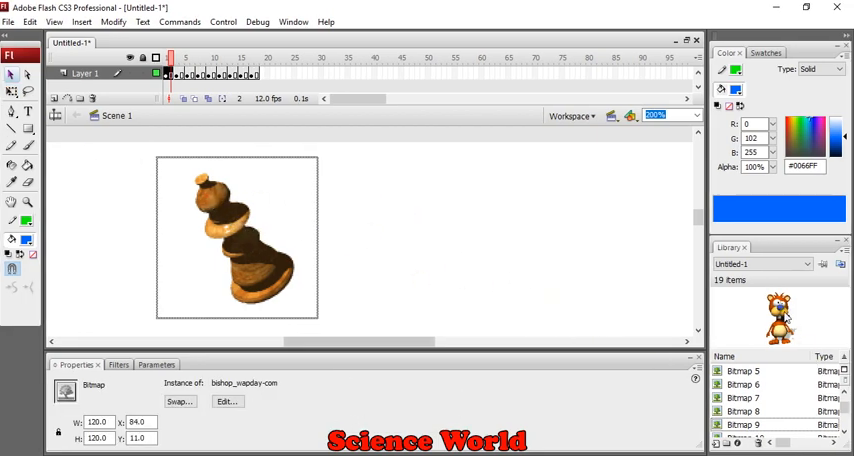
{"action": "mouse_move", "coordinate": [784, 242]}
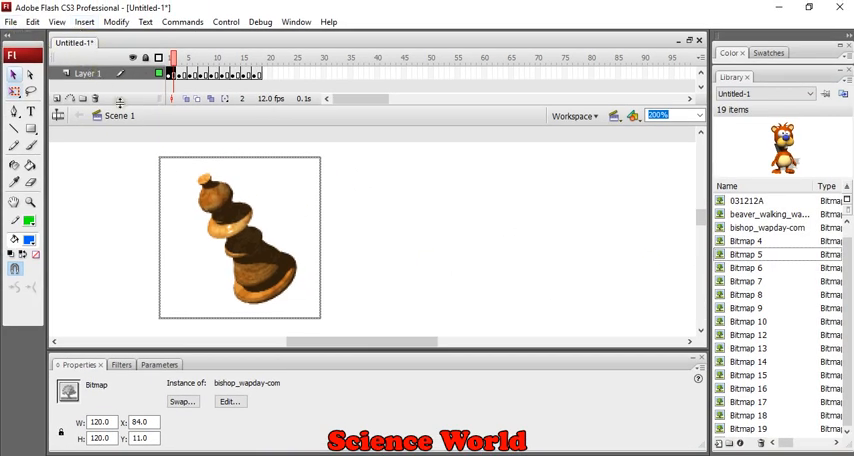
{"action": "left_click", "coordinate": [12, 20]}
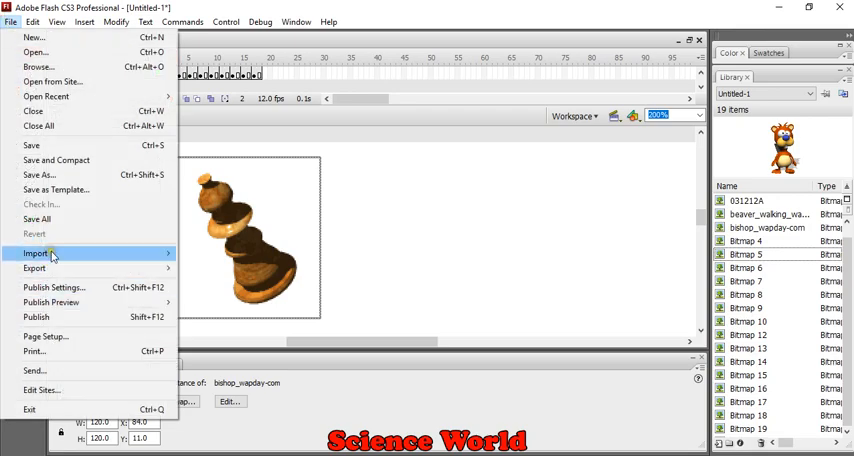
Import the baby-hands photo 73812 from the baby folder into the library only
{"action": "left_click", "coordinate": [50, 252]}
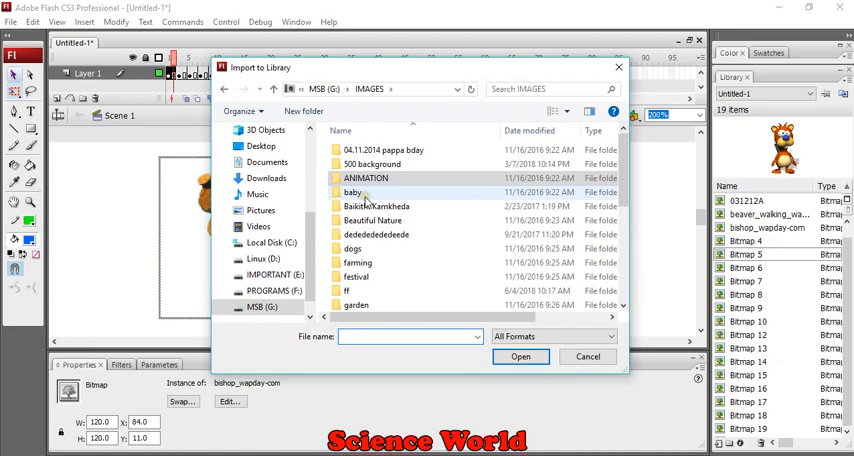
{"action": "double_click", "coordinate": [352, 192]}
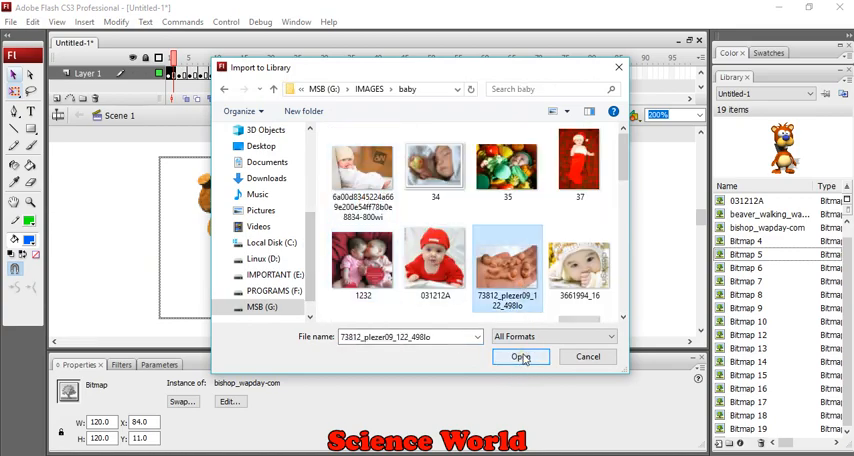
{"action": "left_click", "coordinate": [520, 356]}
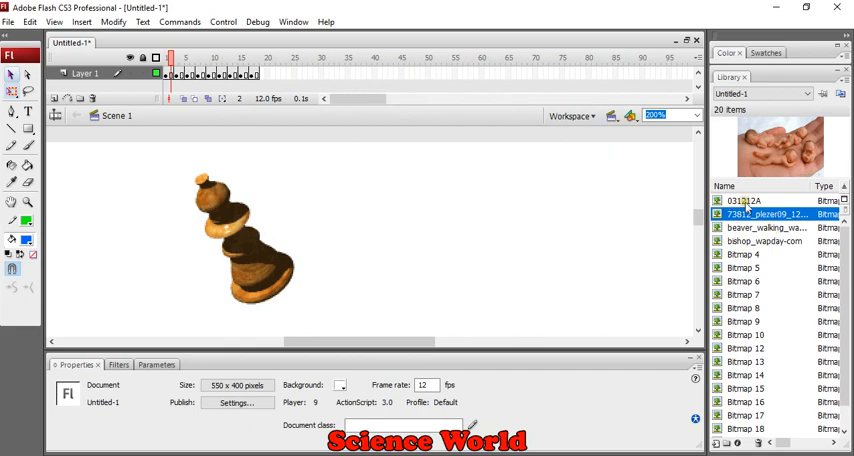
{"action": "left_click", "coordinate": [764, 296]}
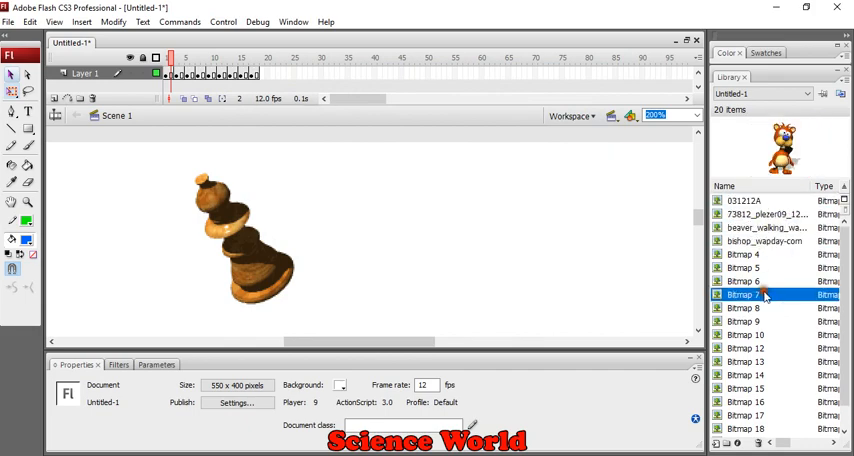
Preview the baby-hands photo 73812 in the Library panel among the other bitmaps
{"action": "left_click", "coordinate": [772, 242]}
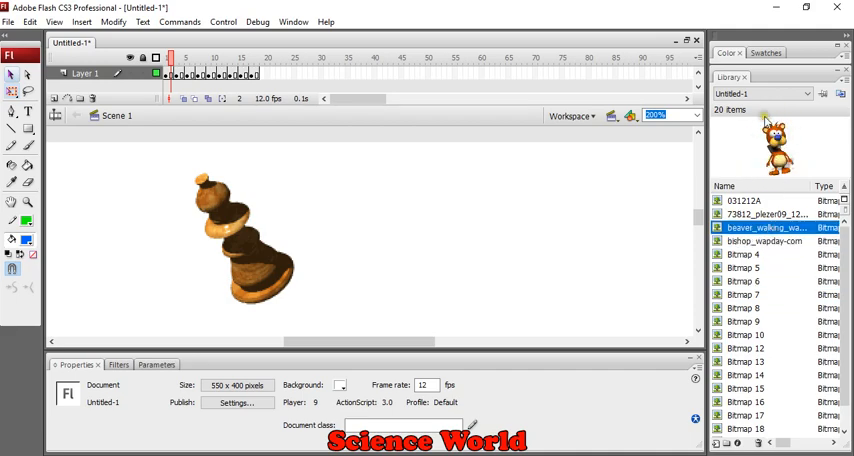
{"action": "left_click", "coordinate": [764, 214]}
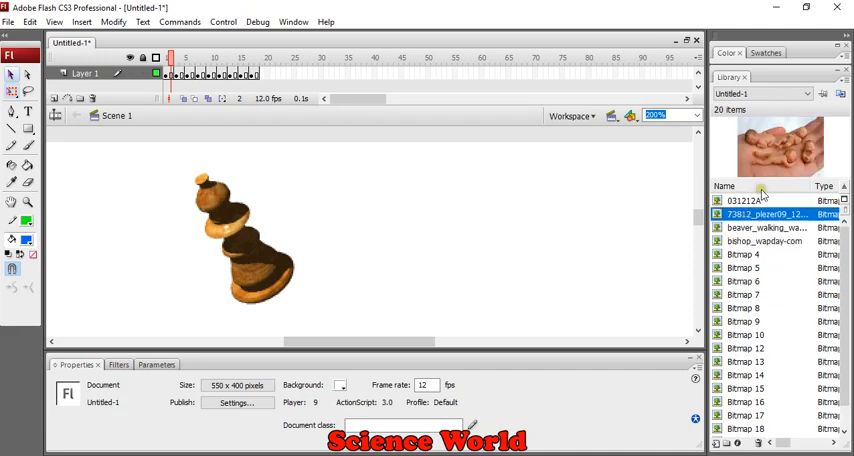
{"action": "mouse_move", "coordinate": [780, 216]}
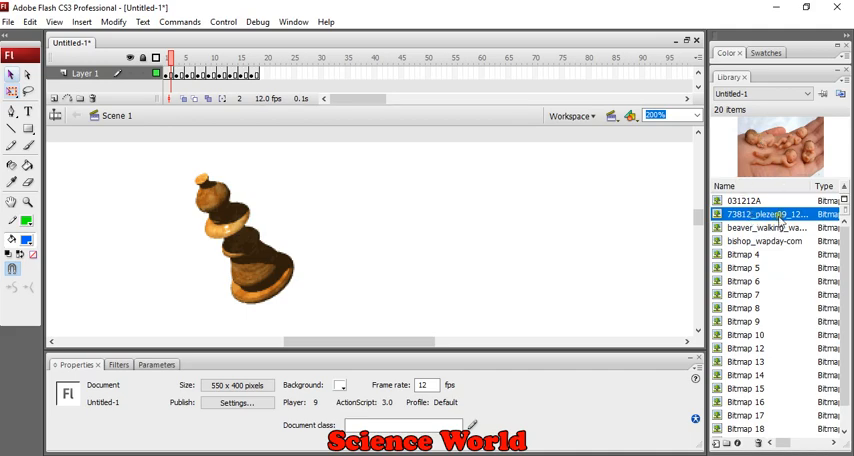
{"action": "mouse_move", "coordinate": [760, 246]}
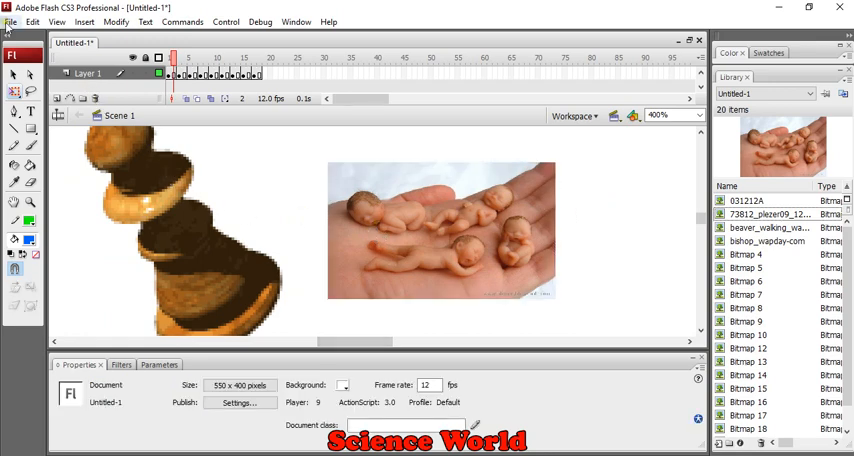
Show the File > Import submenu with Import to Stage, Import to Library and Open External Library
{"action": "left_click", "coordinate": [8, 16]}
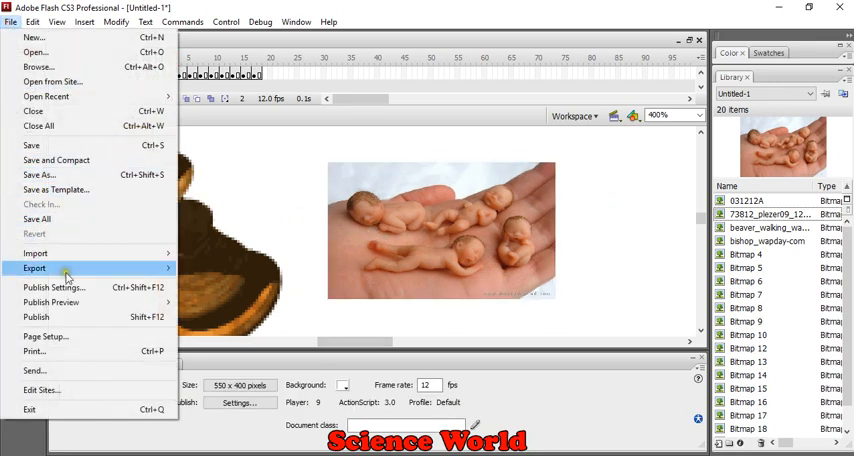
{"action": "mouse_move", "coordinate": [36, 252]}
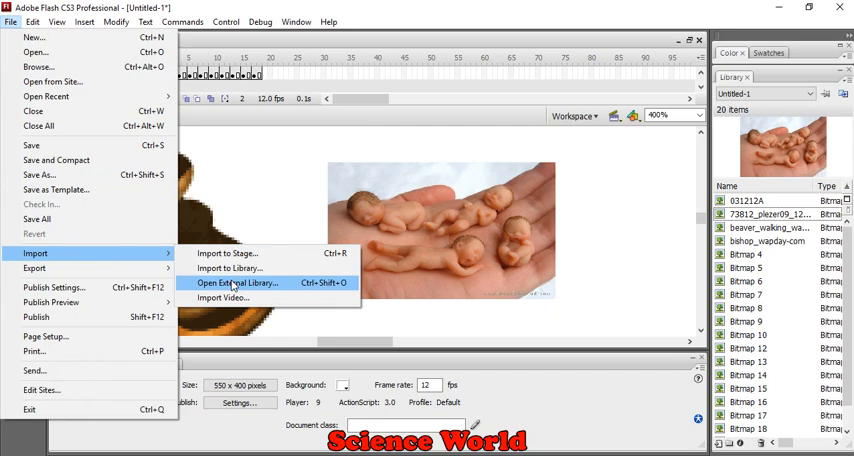
{"action": "mouse_move", "coordinate": [32, 252]}
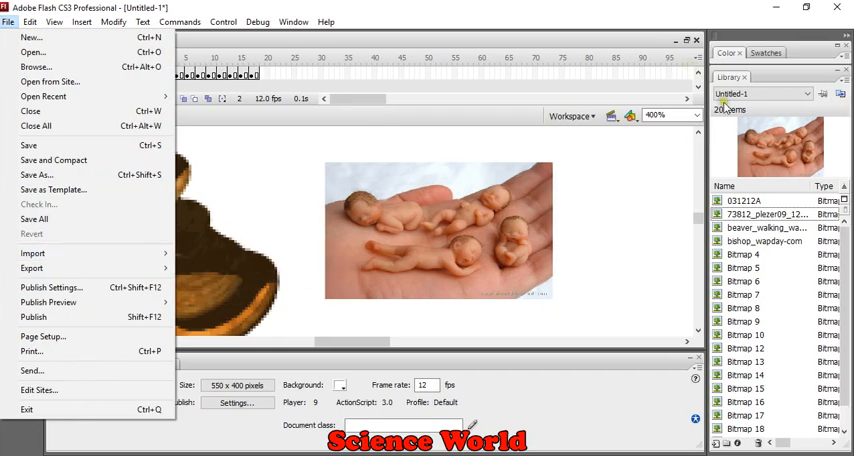
{"action": "left_click", "coordinate": [34, 252]}
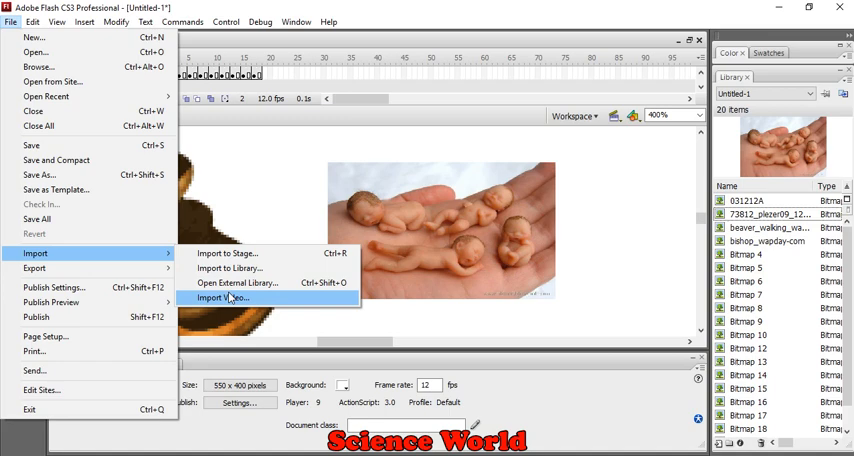
{"action": "mouse_move", "coordinate": [260, 204]}
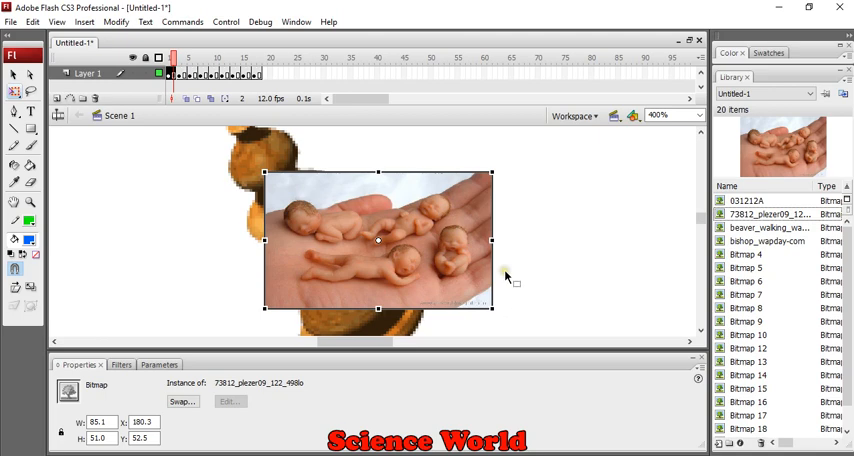
{"action": "left_click", "coordinate": [14, 20]}
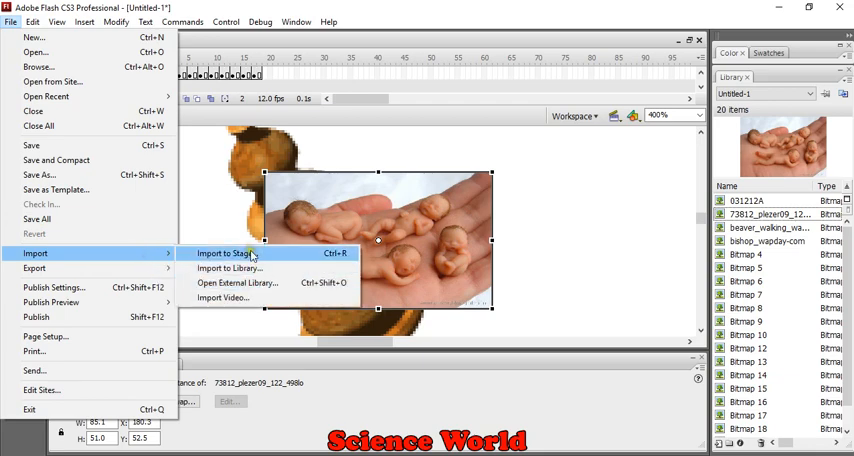
Import image 35 from the baby folder onto the stage and nudge it into place
{"action": "left_click", "coordinate": [230, 252]}
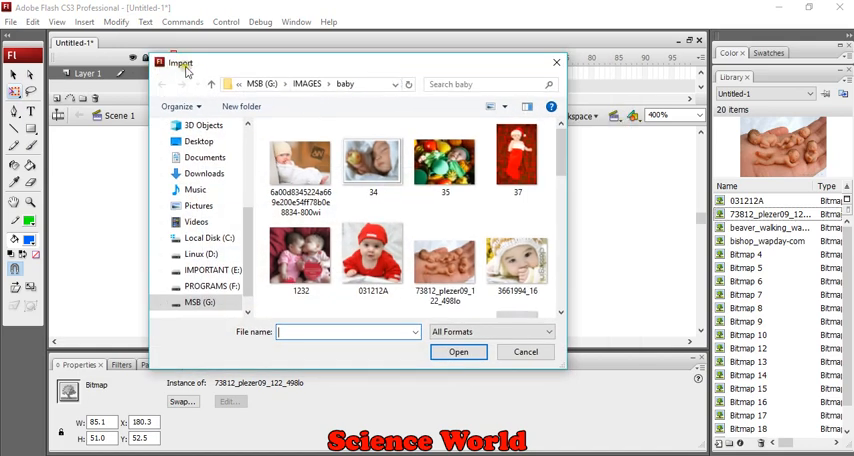
{"action": "mouse_move", "coordinate": [352, 120]}
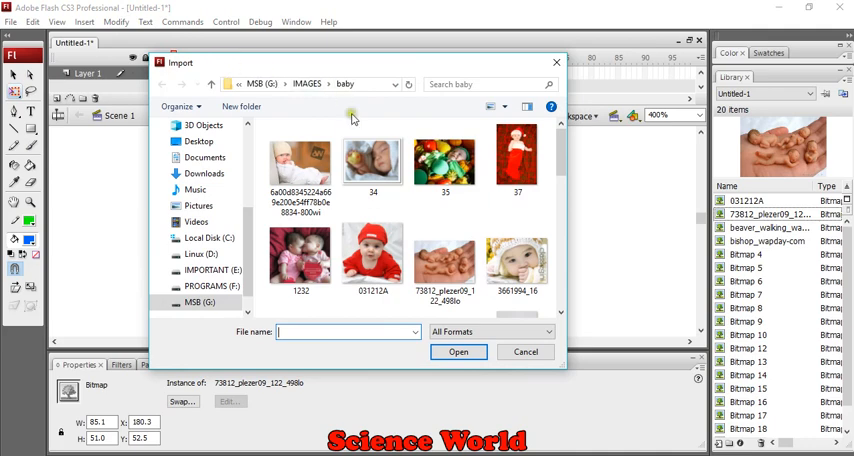
{"action": "left_click", "coordinate": [376, 158]}
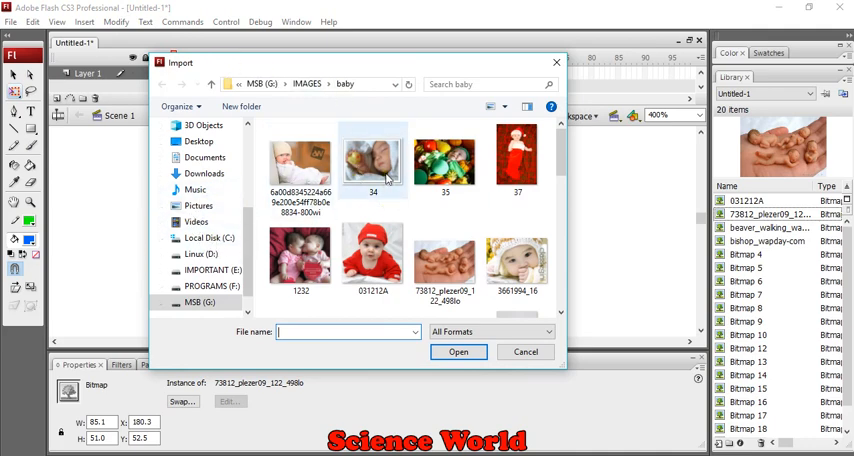
{"action": "left_click", "coordinate": [444, 160]}
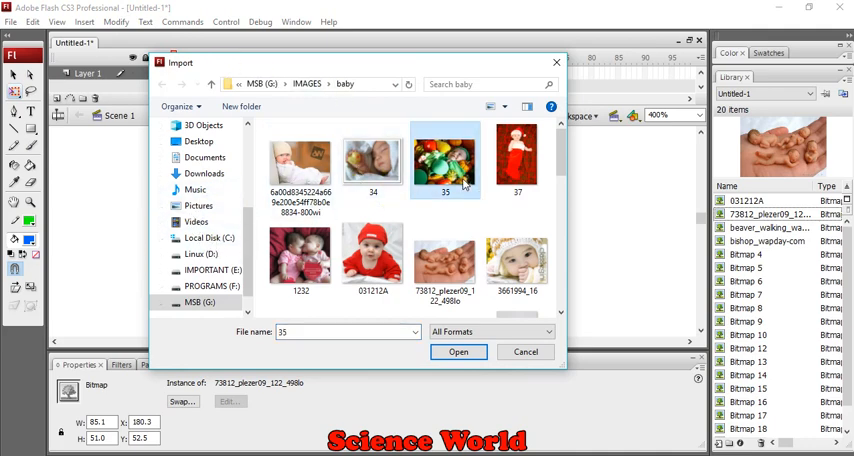
{"action": "left_click", "coordinate": [460, 352]}
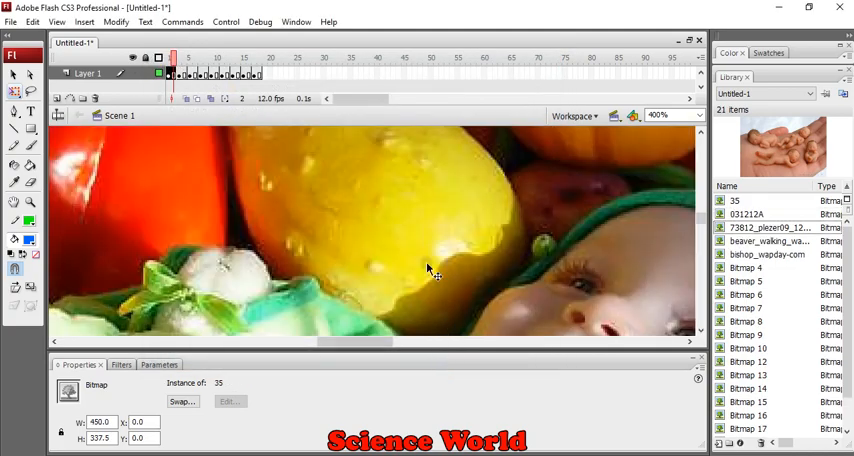
{"action": "left_click_drag", "start_coordinate": [428, 268], "coordinate": [410, 250]}
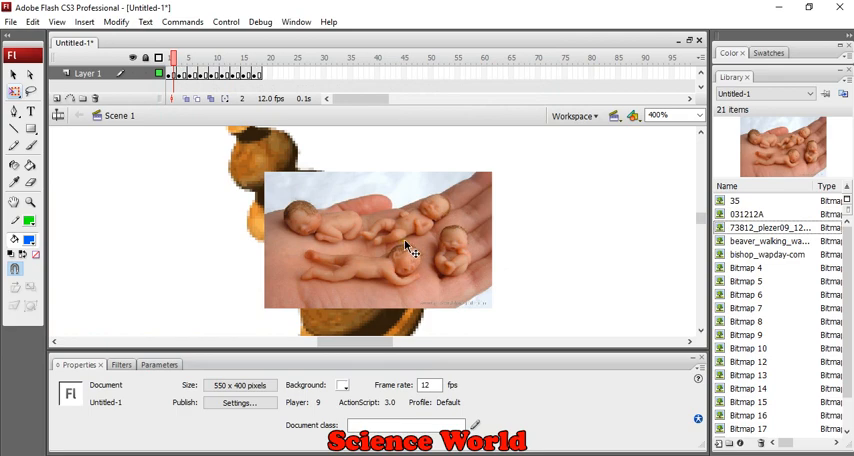
{"action": "mouse_move", "coordinate": [412, 242]}
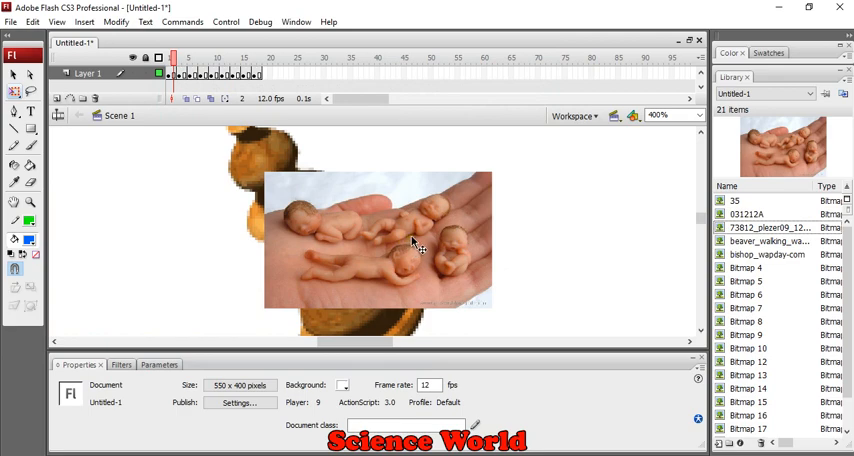